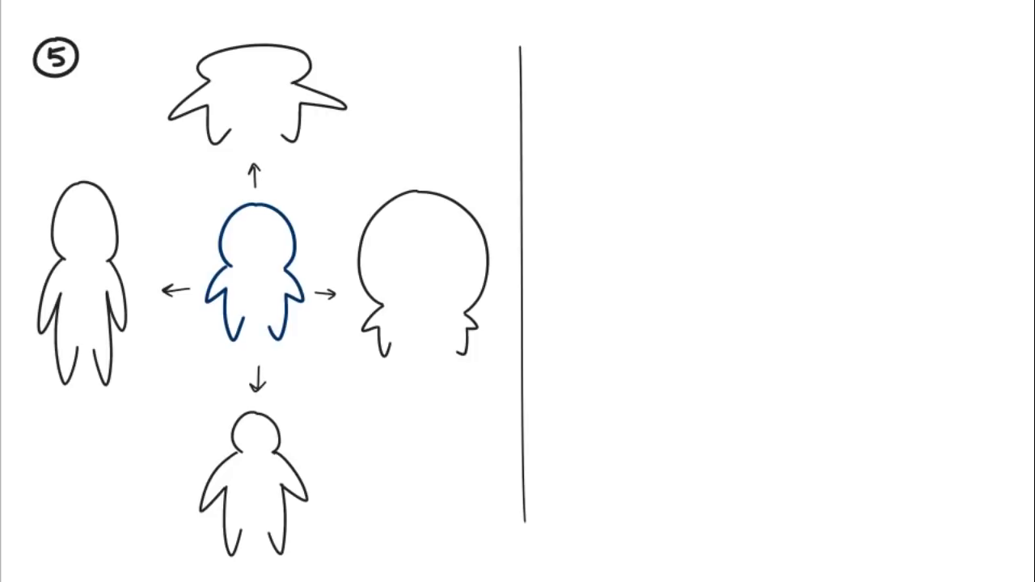
Advance to slide 5 showing the blue figure with arrows to its outline views
click(576, 55)
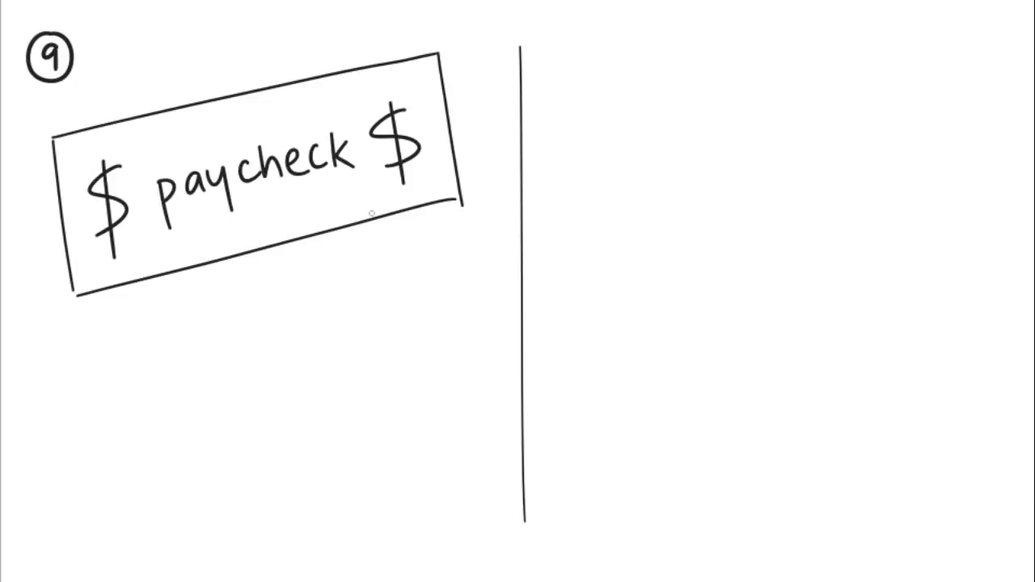
mouse_move(265, 362)
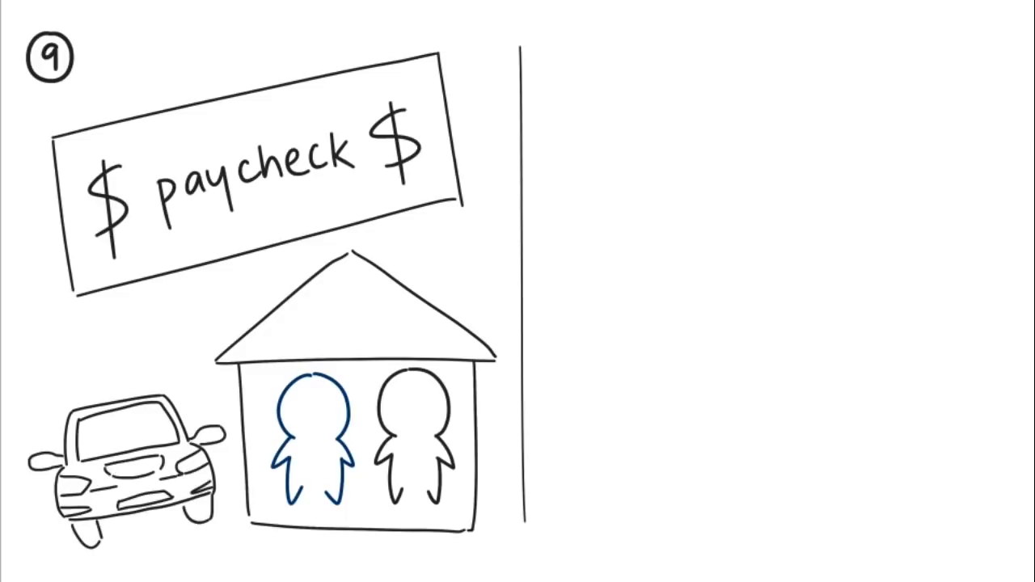
mouse_move(566, 42)
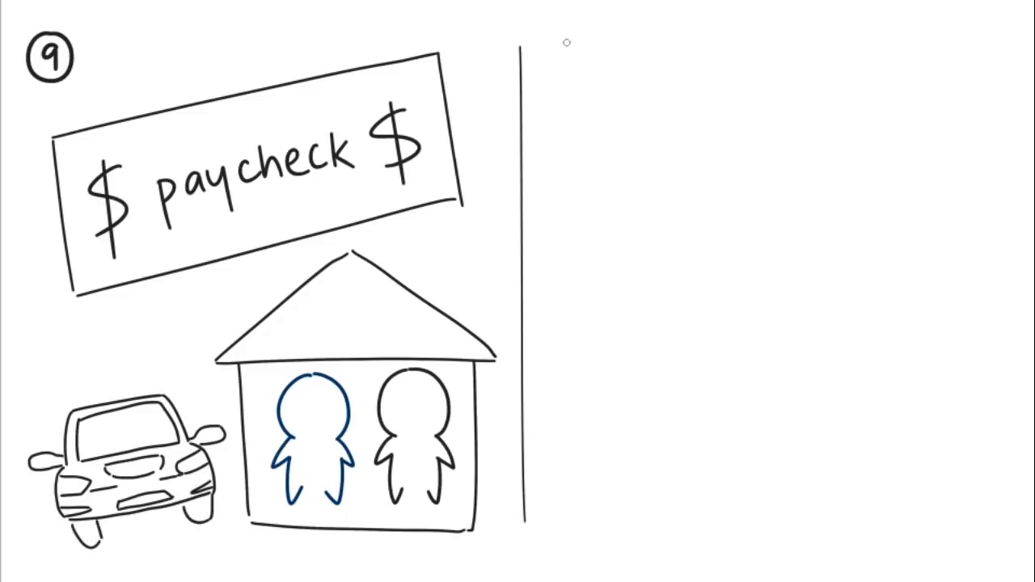